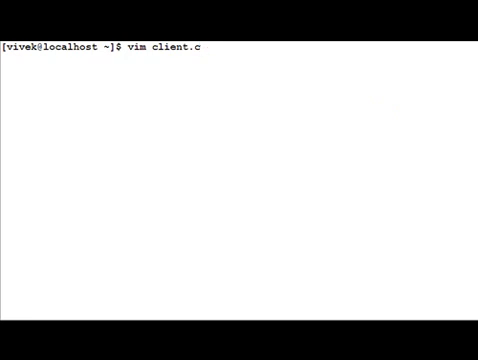
Load client.c in vim, showing the Simple Echo Client header comment and includes
key(Enter)
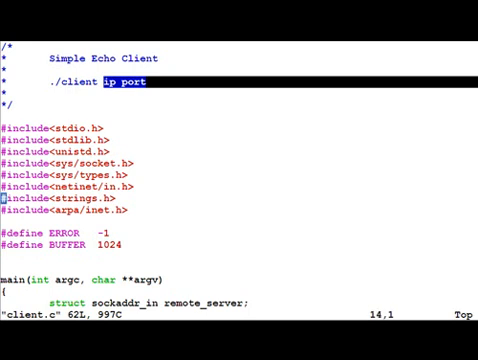
scroll(down, 3)
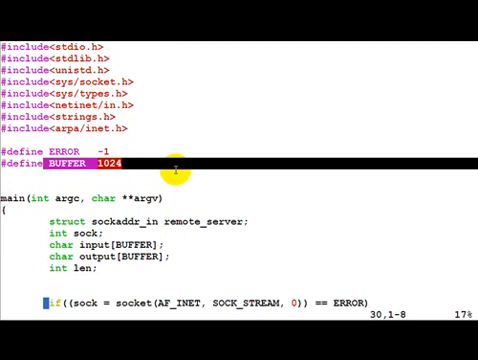
scroll(down, 3)
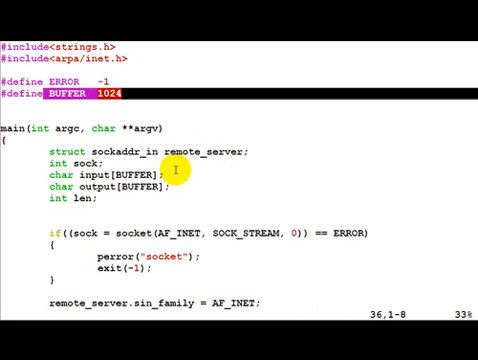
scroll(down, 3)
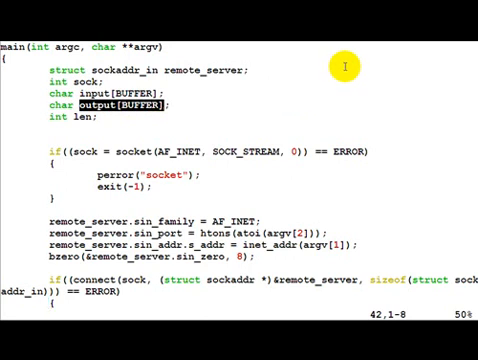
scroll(down, 3)
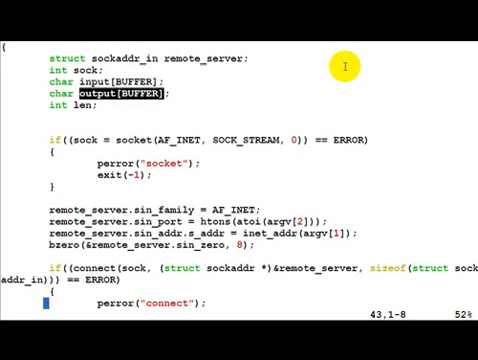
scroll(down, 3)
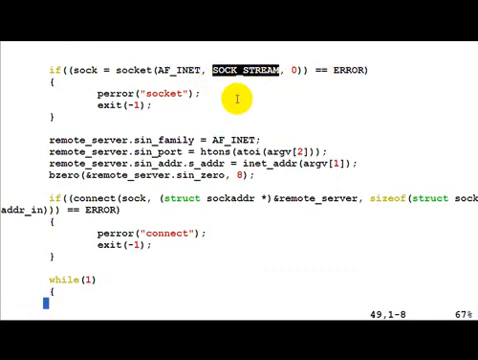
mouse_move(48, 68)
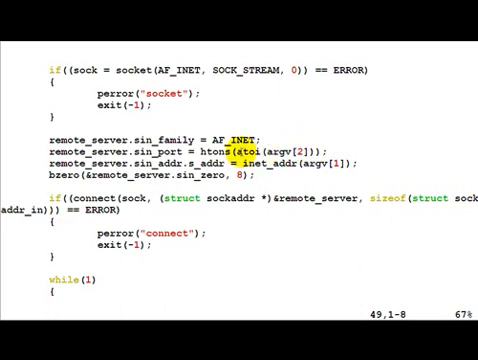
double_click(192, 148)
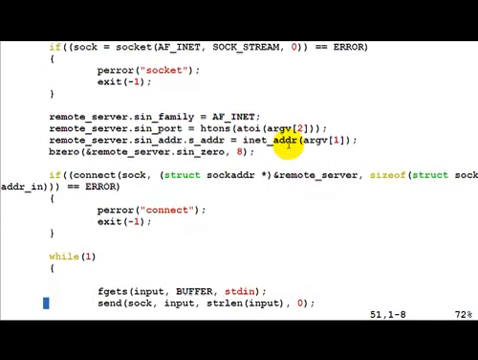
scroll(down, 3)
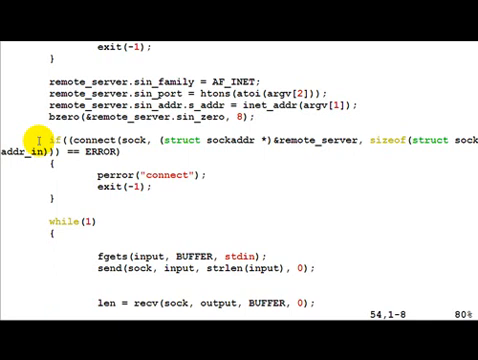
mouse_move(128, 256)
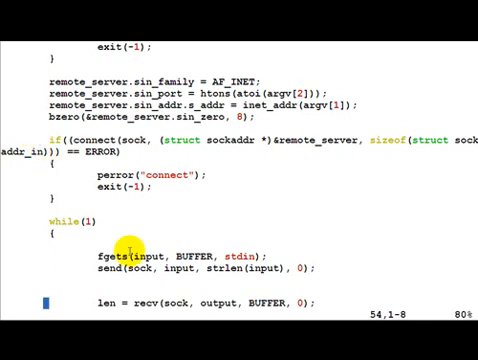
mouse_move(132, 296)
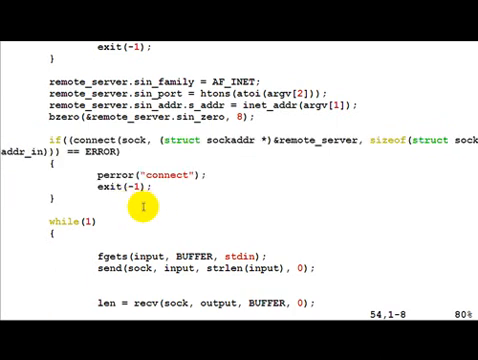
scroll(down, 3)
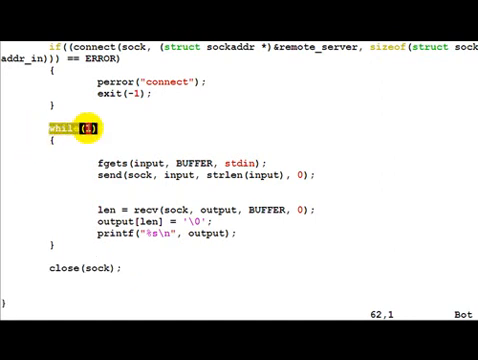
Compile client.c with gcc into an executable named client
text(1)
text(gcc c)
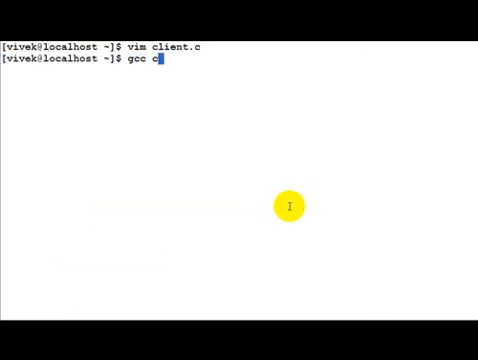
text(lient.c)
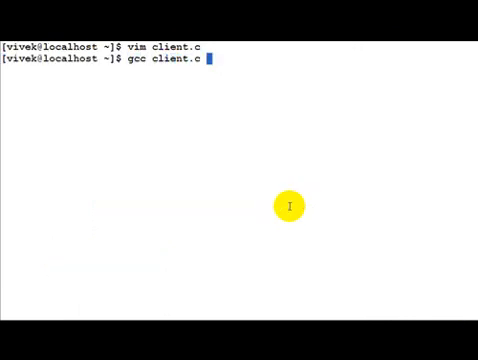
text(-o client)
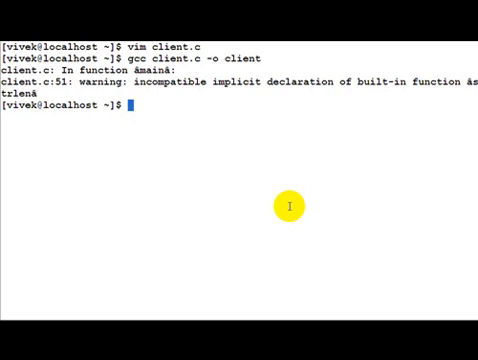
Revisit client.c in vim, then start a command to launch the server program
text(vim client.c)
text(./)
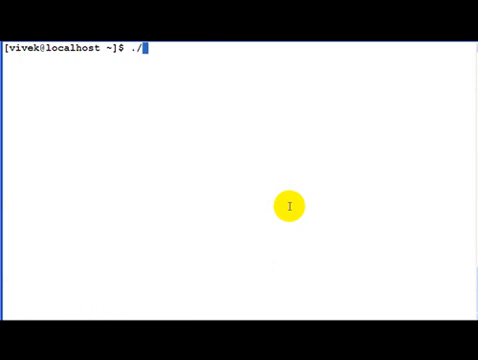
text(server)
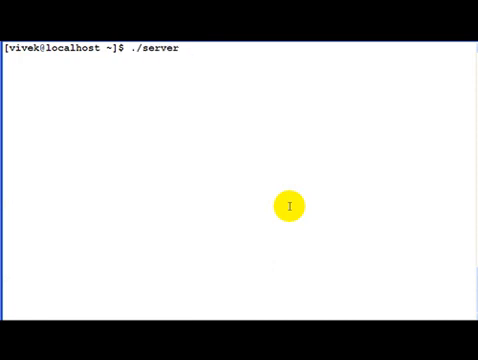
Launch the server on port 10000
text(1000)
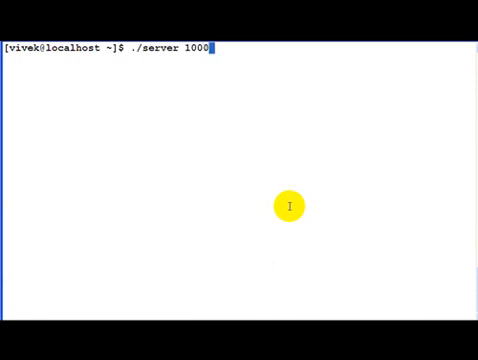
text(0)
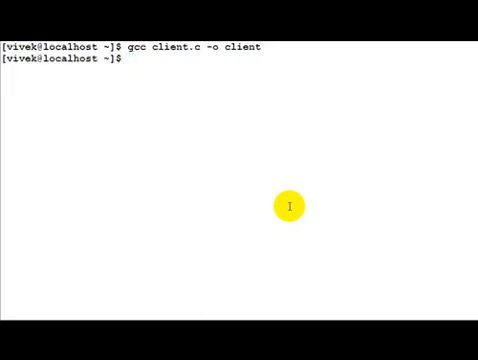
List all network connections and listening ports with netstat -a
text(netstat -a)
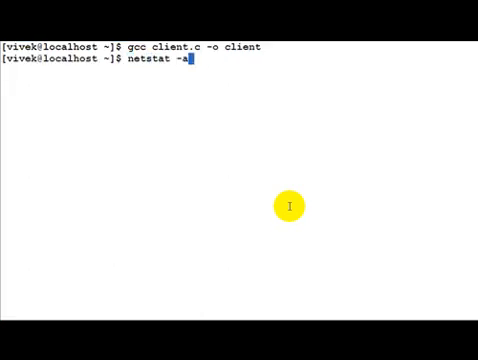
key(Return)
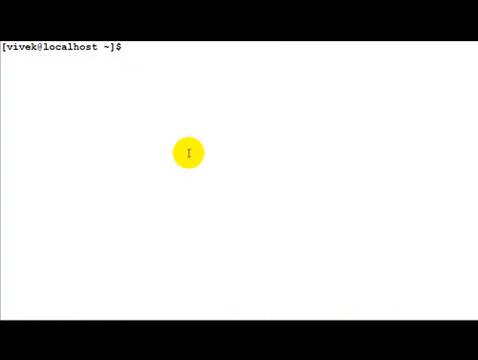
Run ./client against 127.0.0.1 on port 10000 and echo the message hi
text(./client)
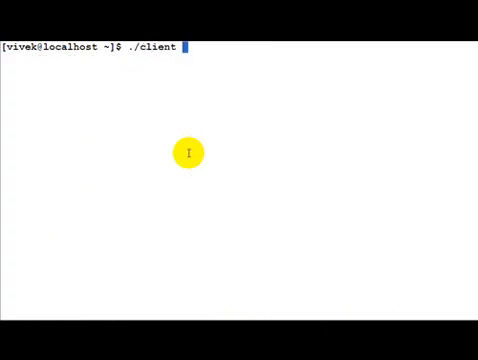
text(12)
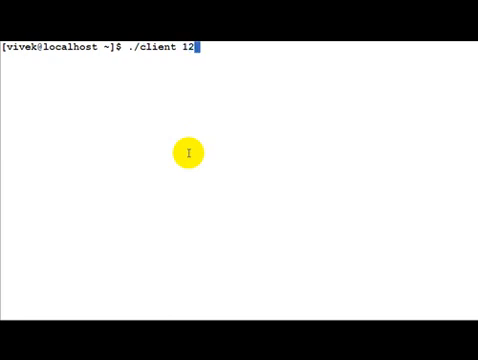
text(7.0.0.)
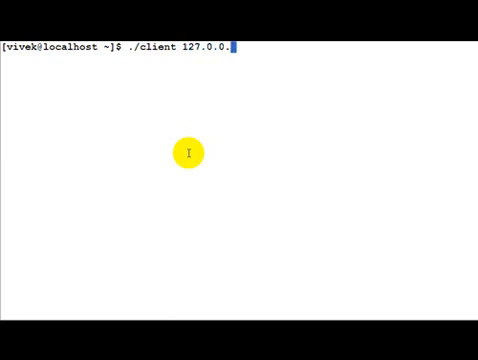
text(1 10000)
text(hi)
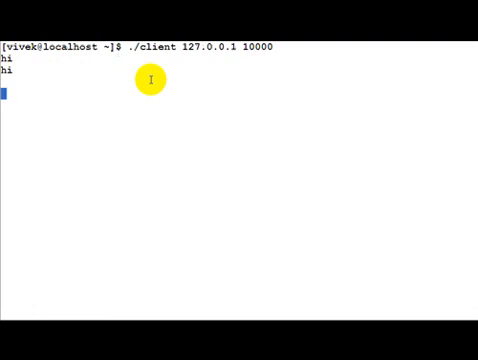
Send the message hellow world through the client and see it echoed back
text(h)
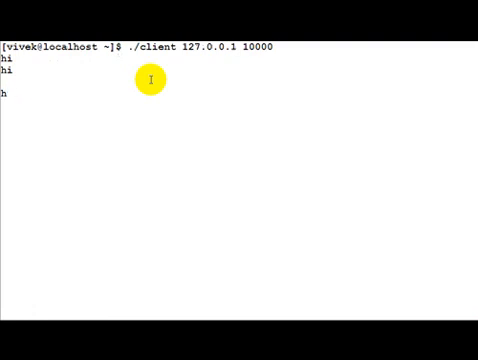
text(ellow world)
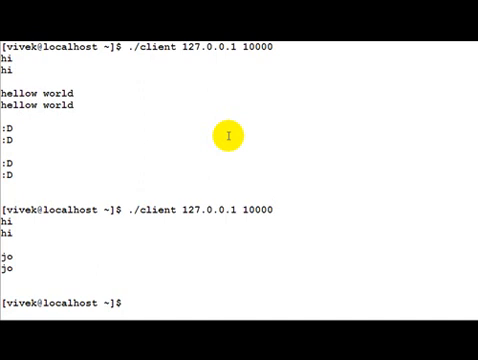
Rerun ./client 127.0.0.1 10000 for more echoes, then return to client.c in vim
text(./client 127.0.0.1 10000)
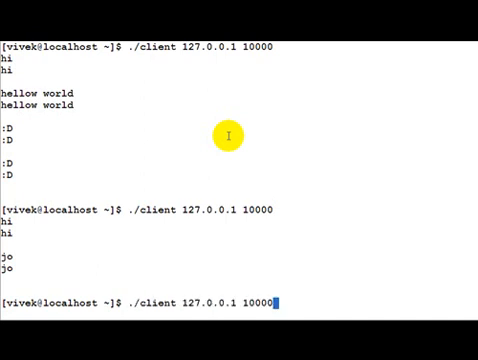
text(vim client.c)
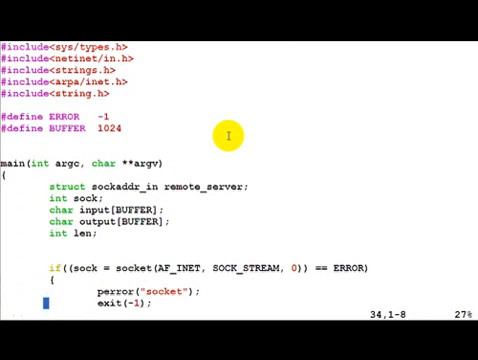
Review client.c down to the send/receive loop and close call, saving with :w
scroll(down, 3)
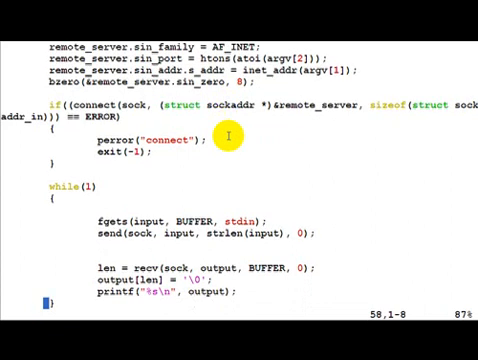
scroll(down, 3)
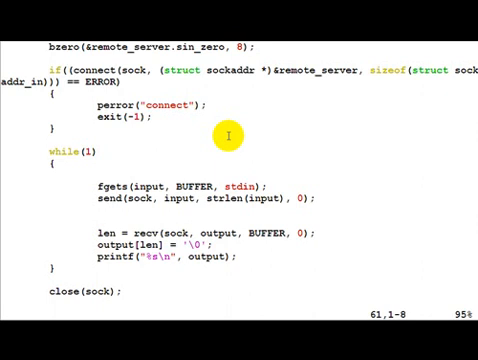
text(:w)
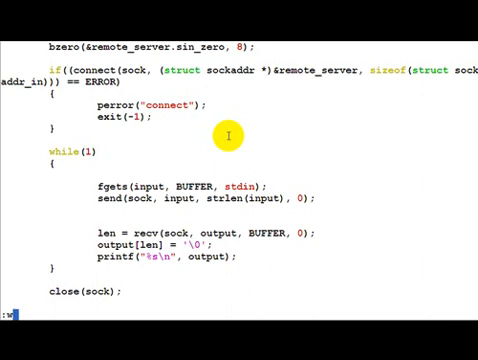